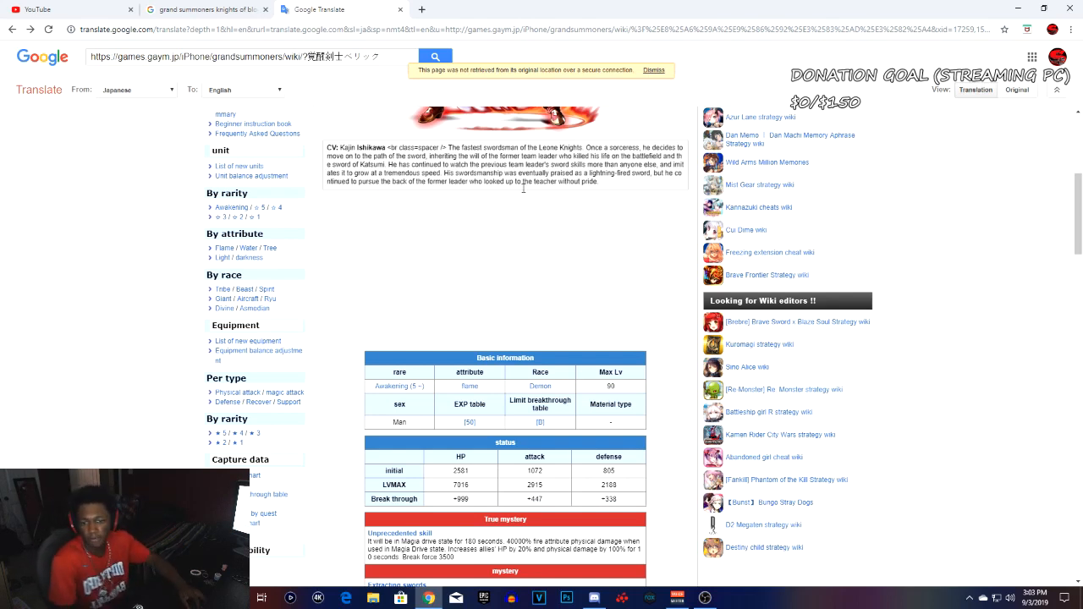
mouse_move(480, 273)
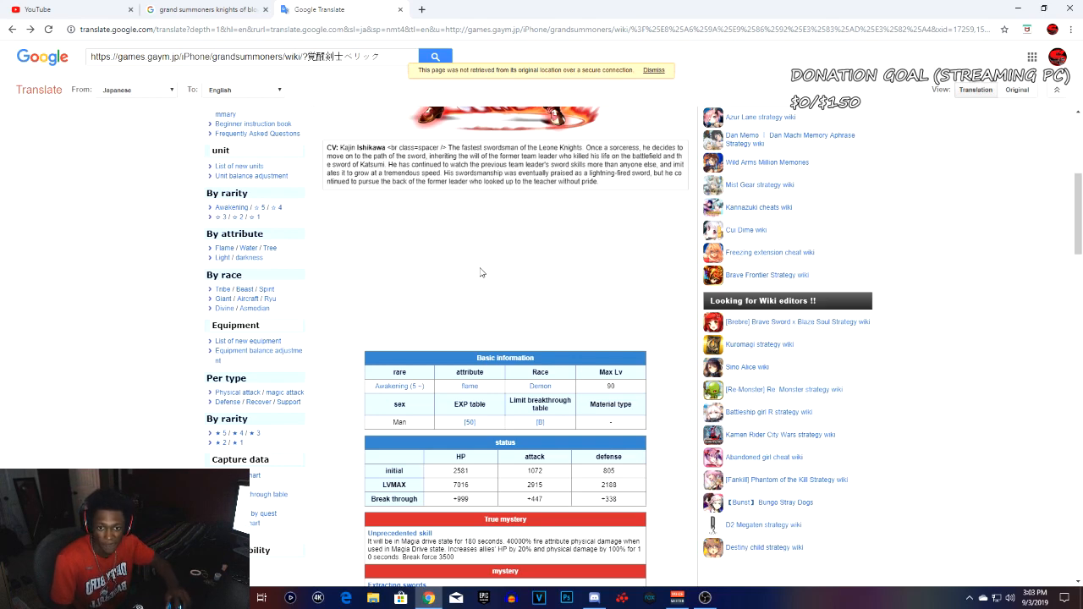
mouse_move(528, 266)
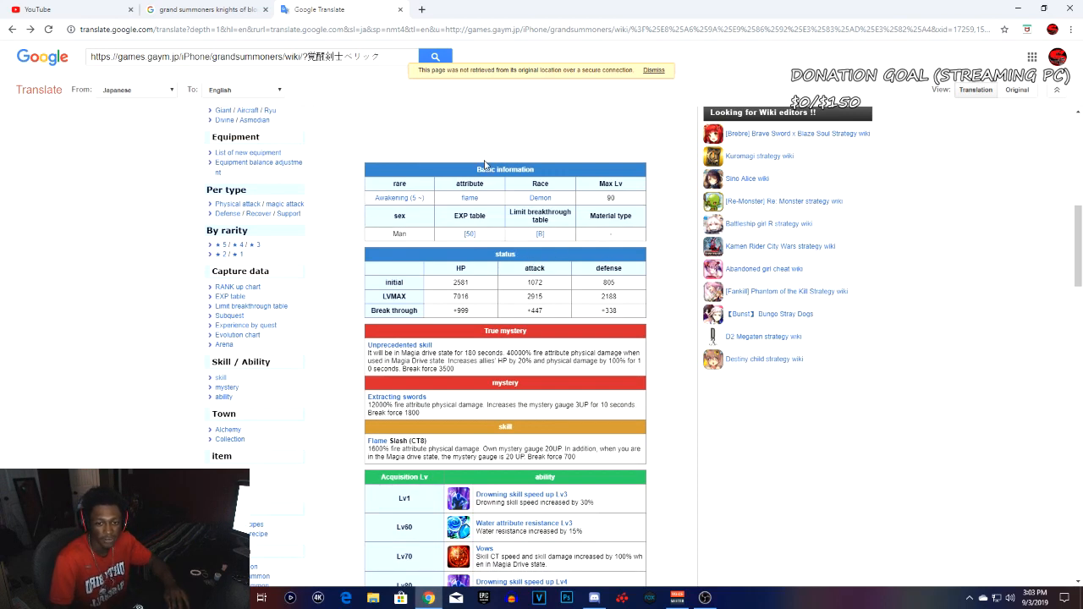
mouse_move(573, 284)
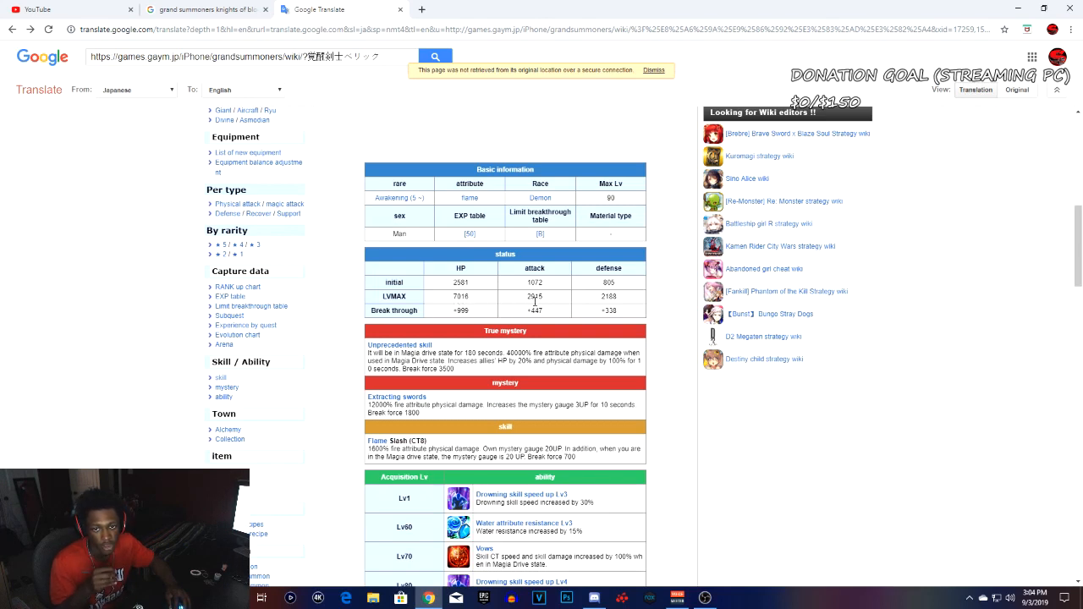
mouse_move(613, 297)
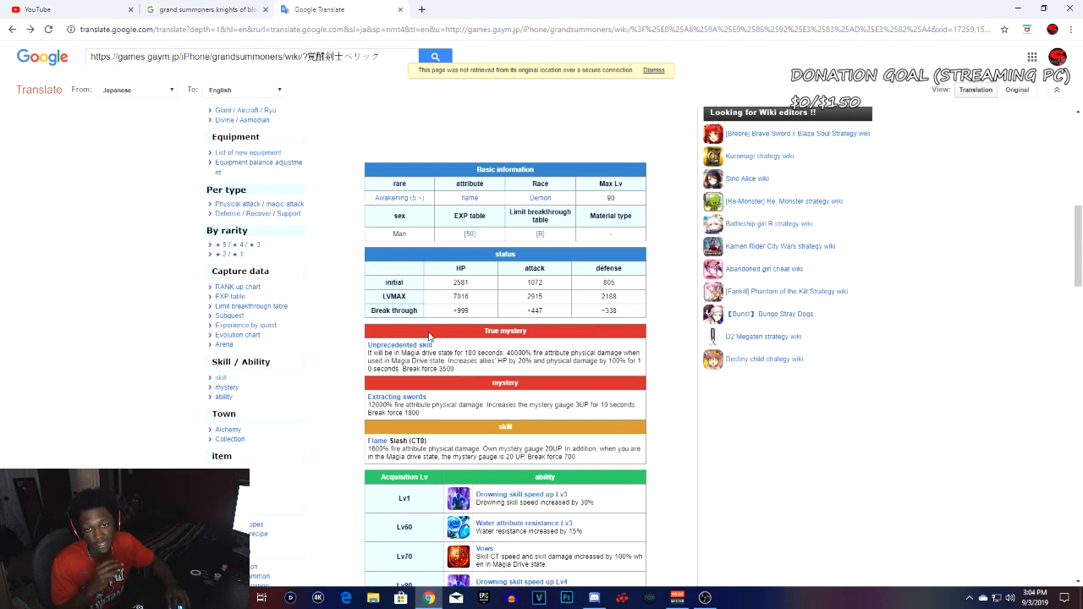
mouse_move(488, 324)
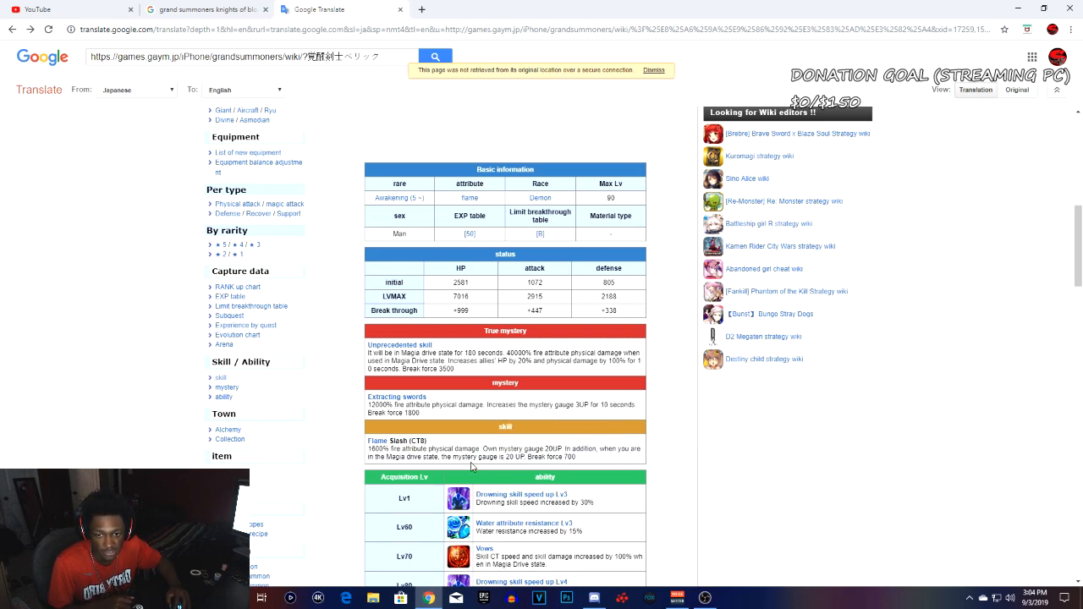
mouse_move(565, 472)
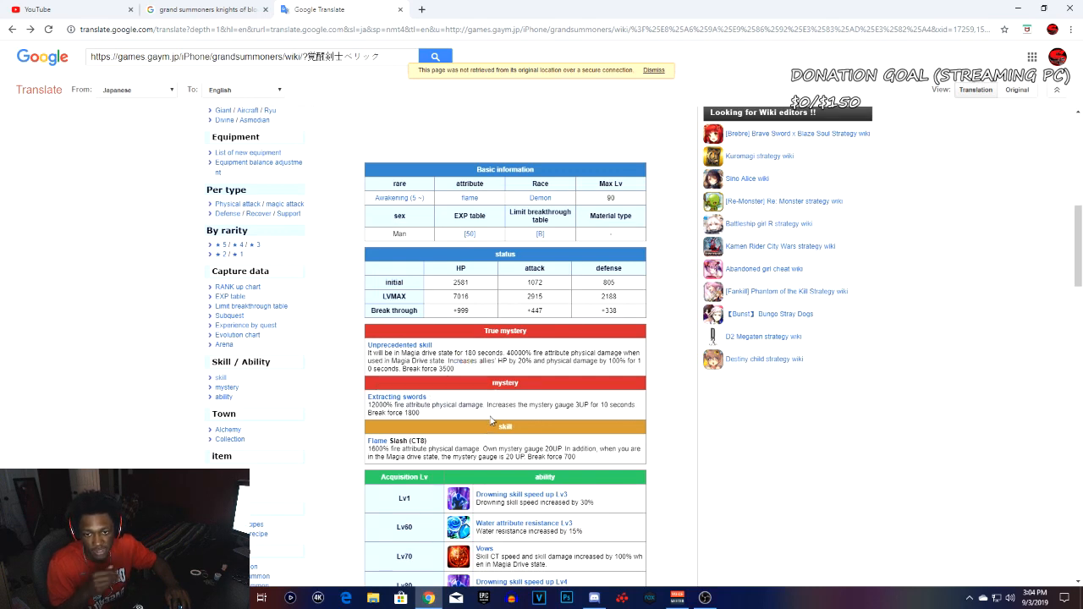
mouse_move(511, 416)
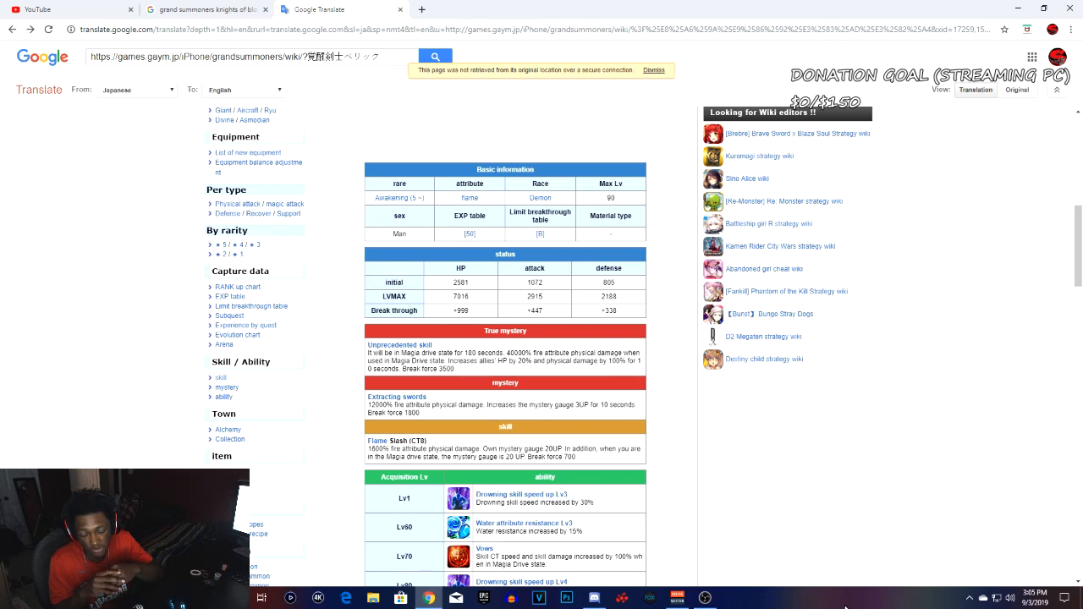
scroll("down", 3)
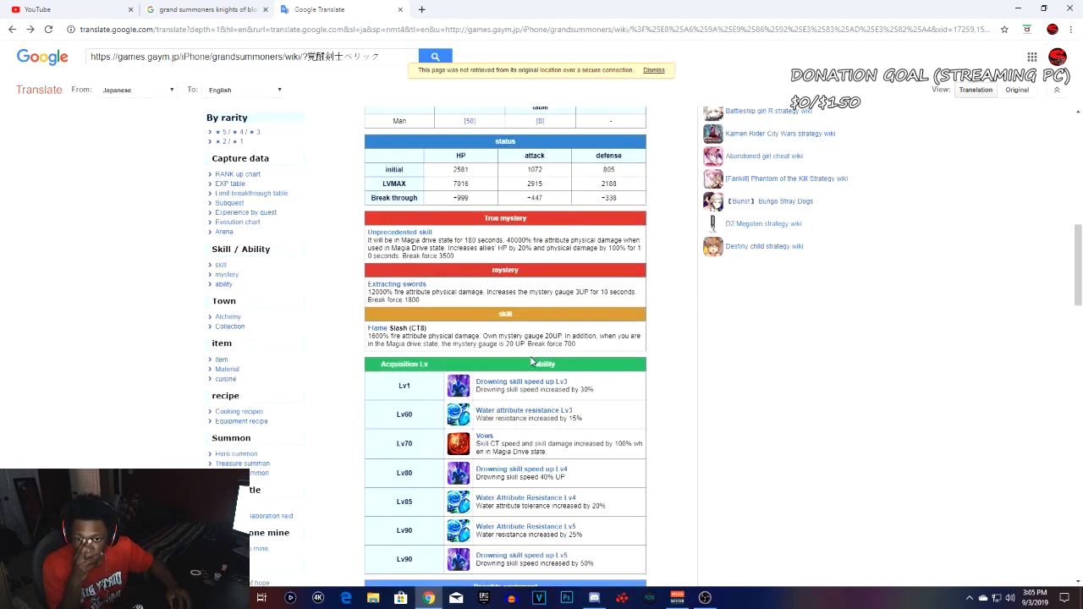
scroll("down", 3)
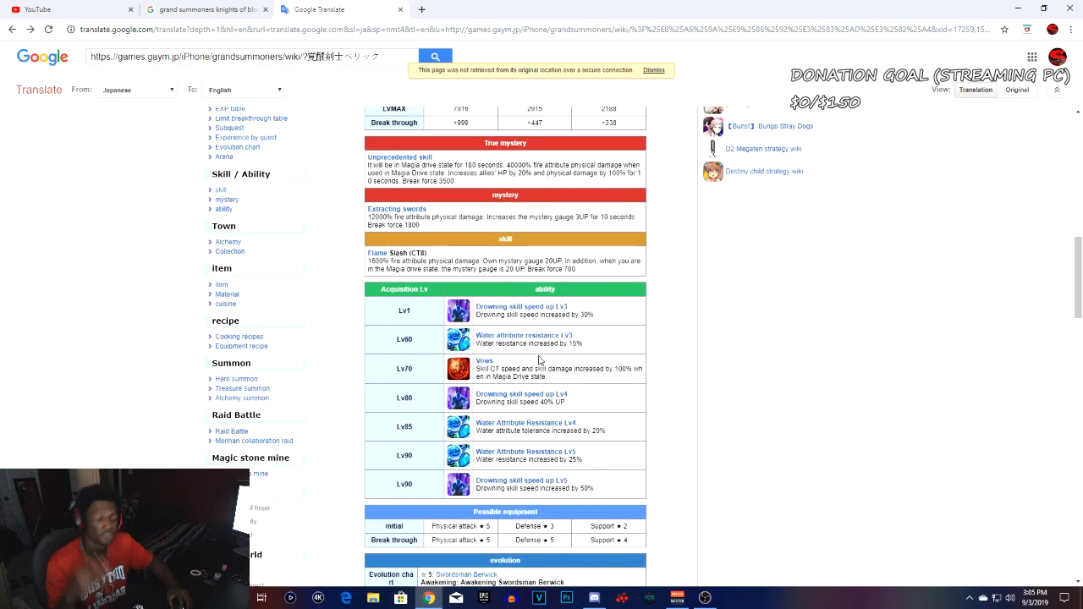
scroll("down", 3)
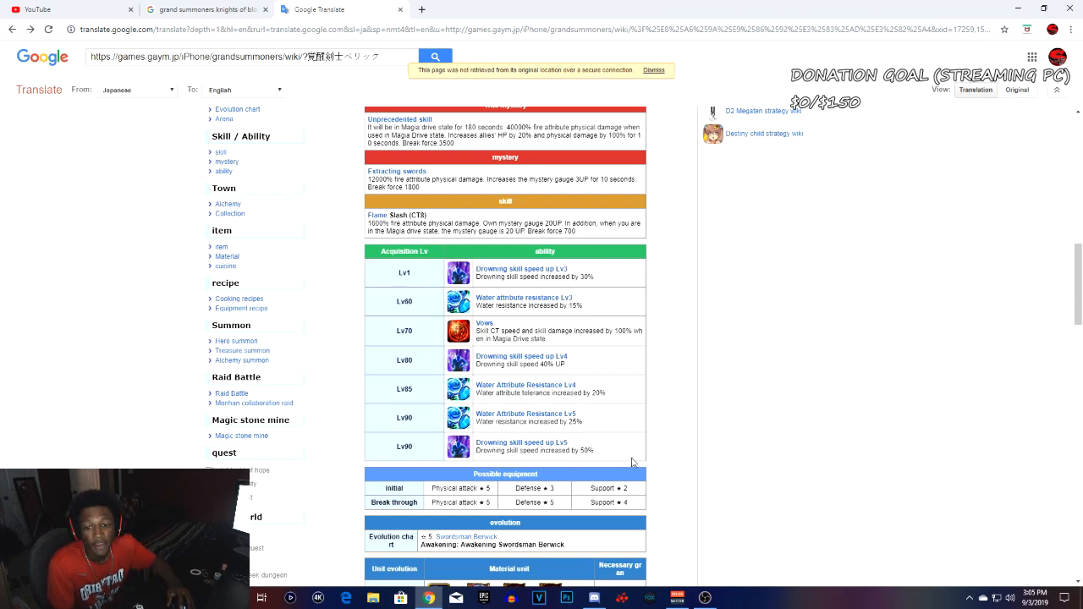
mouse_move(466, 515)
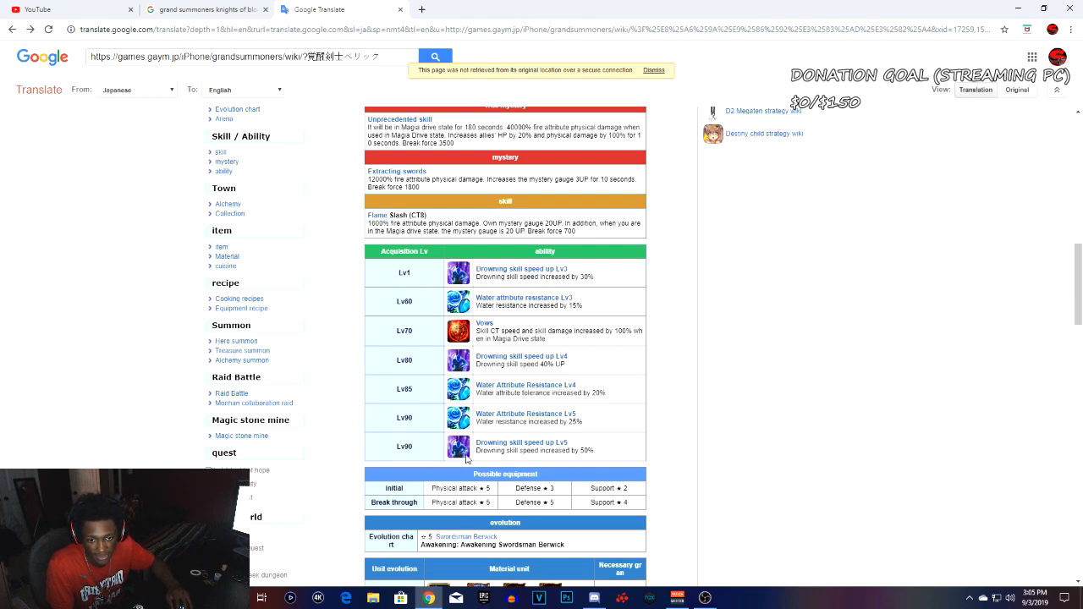
mouse_move(494, 515)
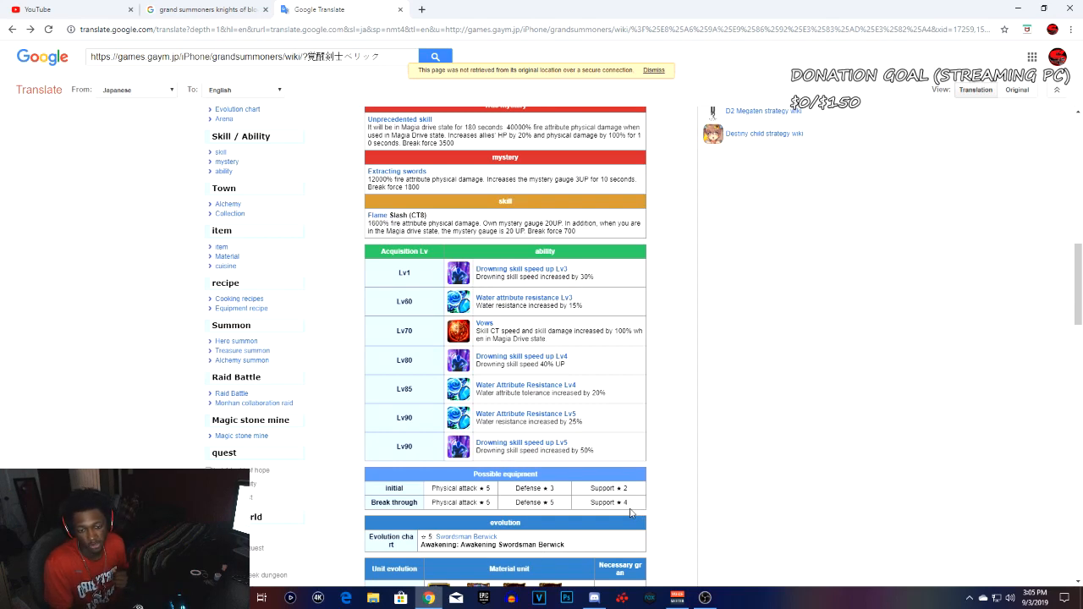
scroll("down", 3)
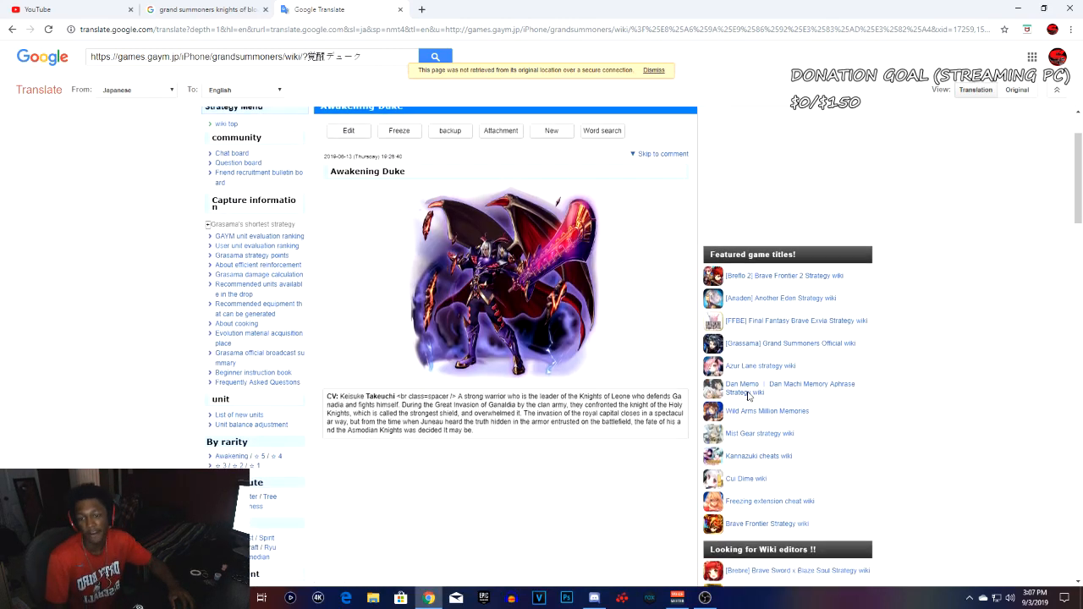
scroll("down", 3)
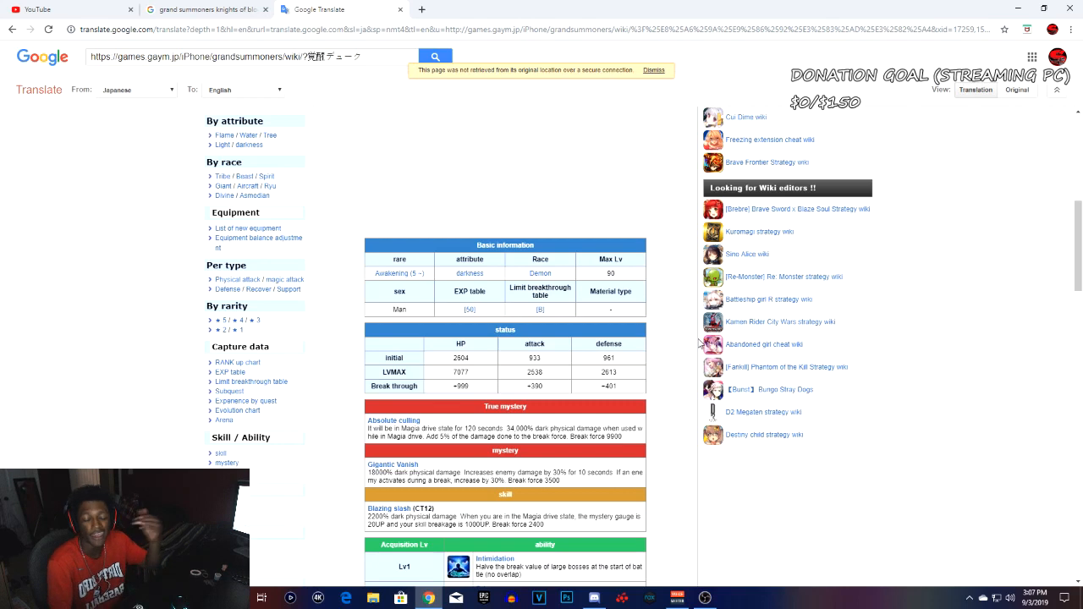
mouse_move(471, 400)
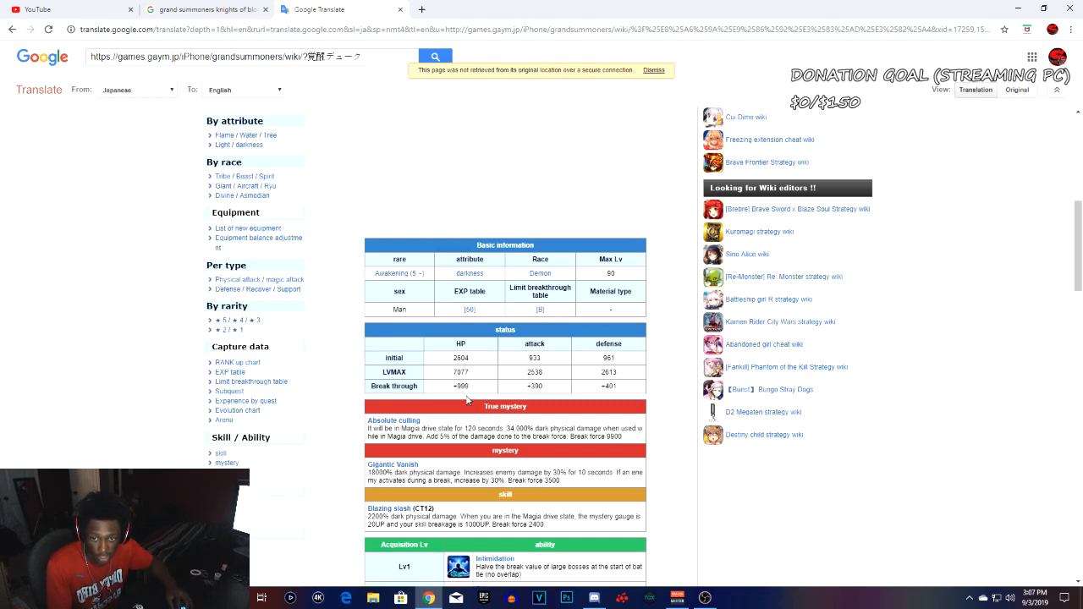
mouse_move(551, 406)
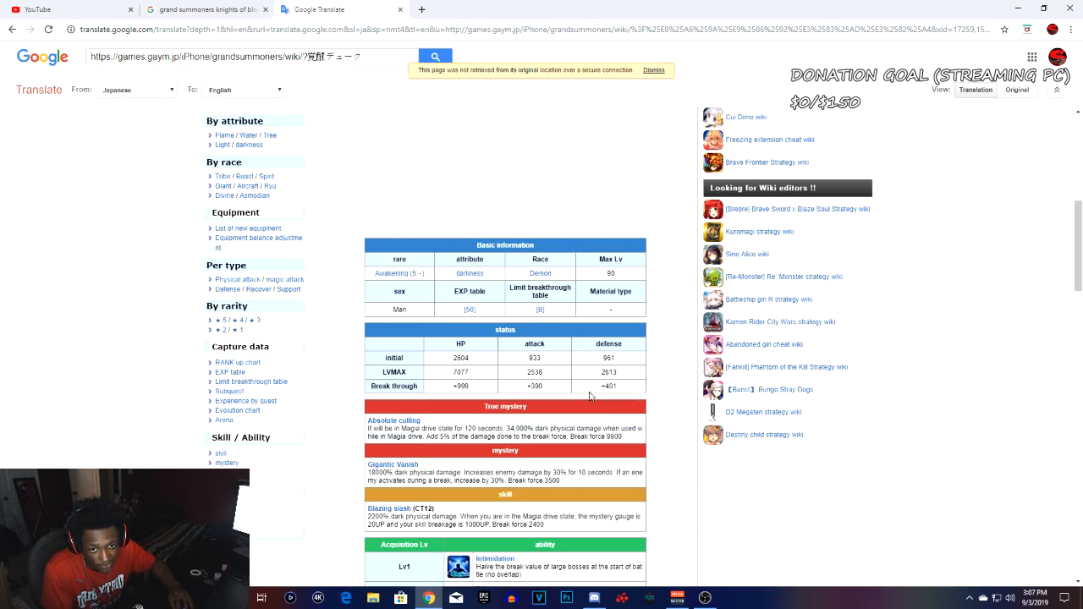
mouse_move(481, 411)
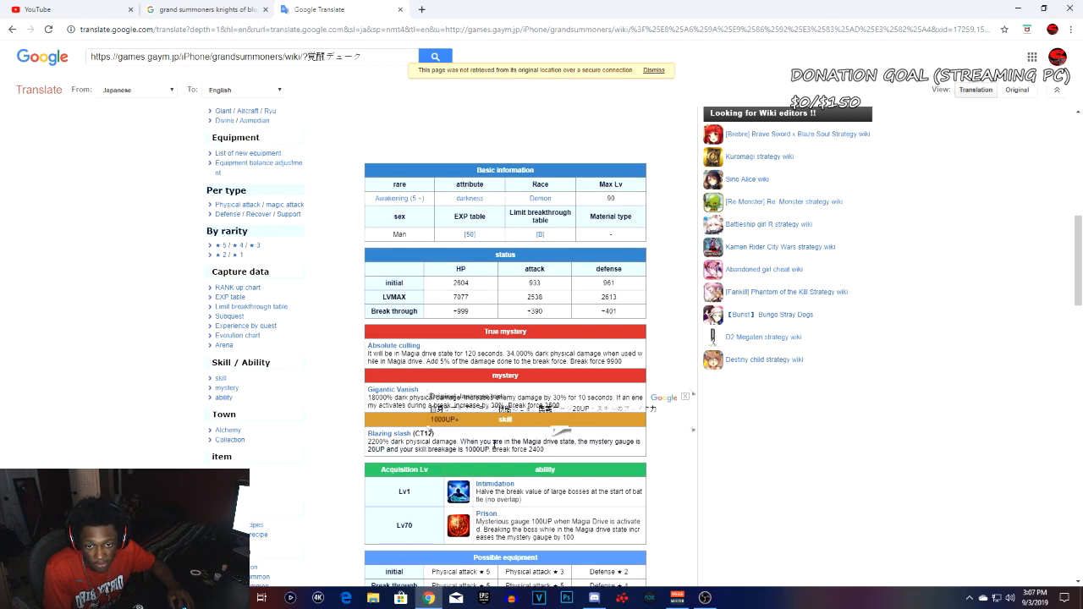
mouse_move(432, 464)
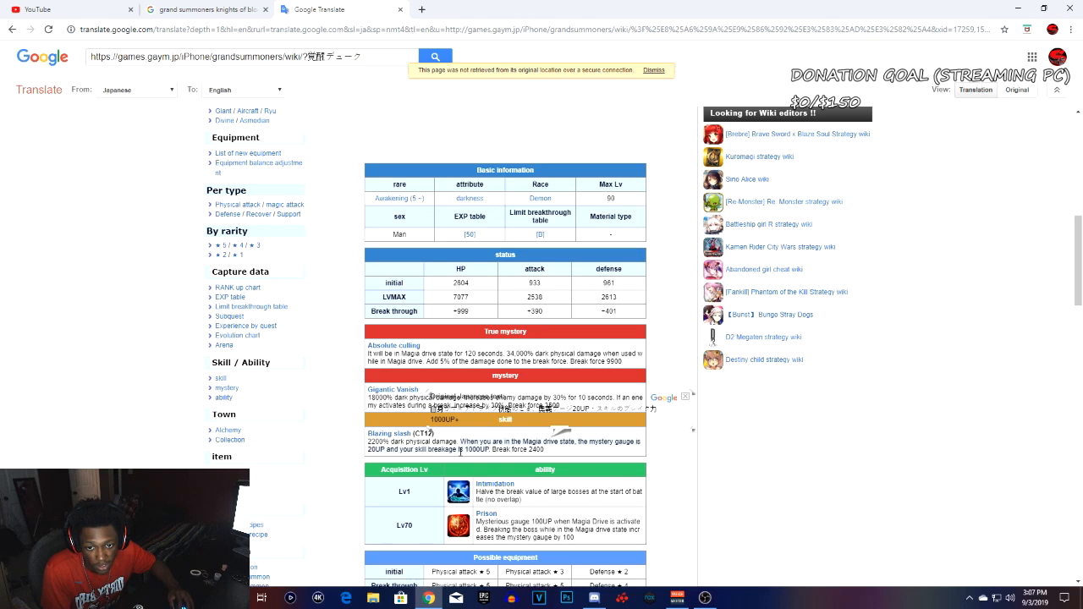
mouse_move(472, 464)
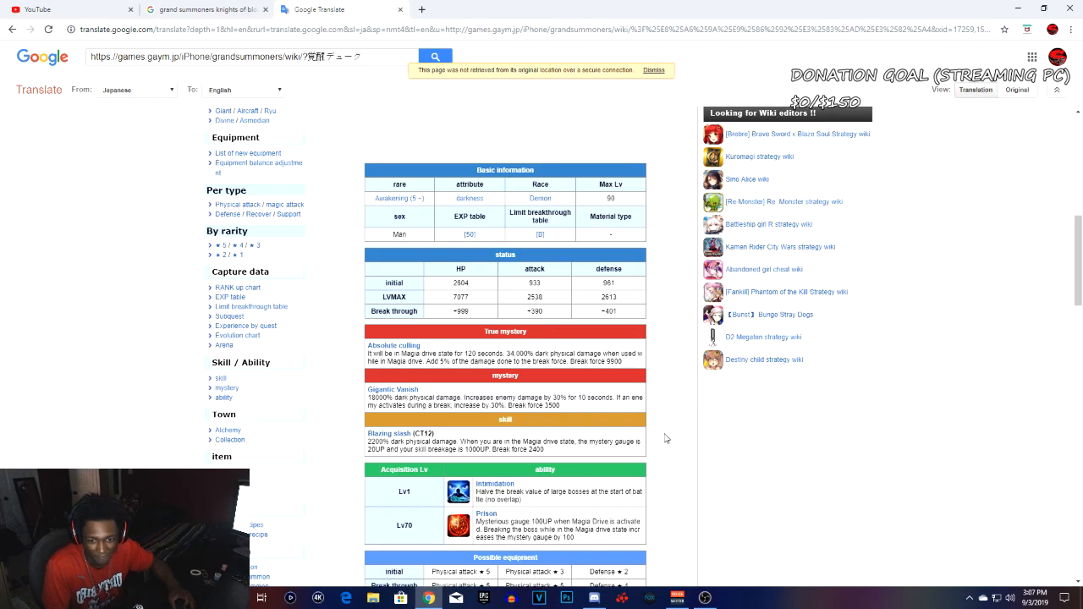
scroll("down", 3)
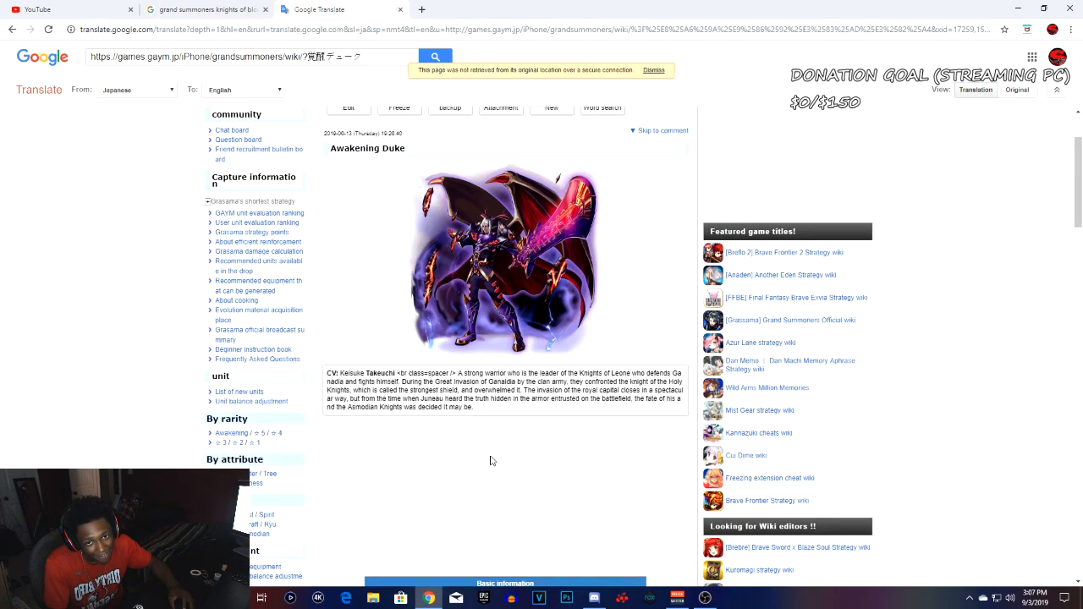
scroll("down", 3)
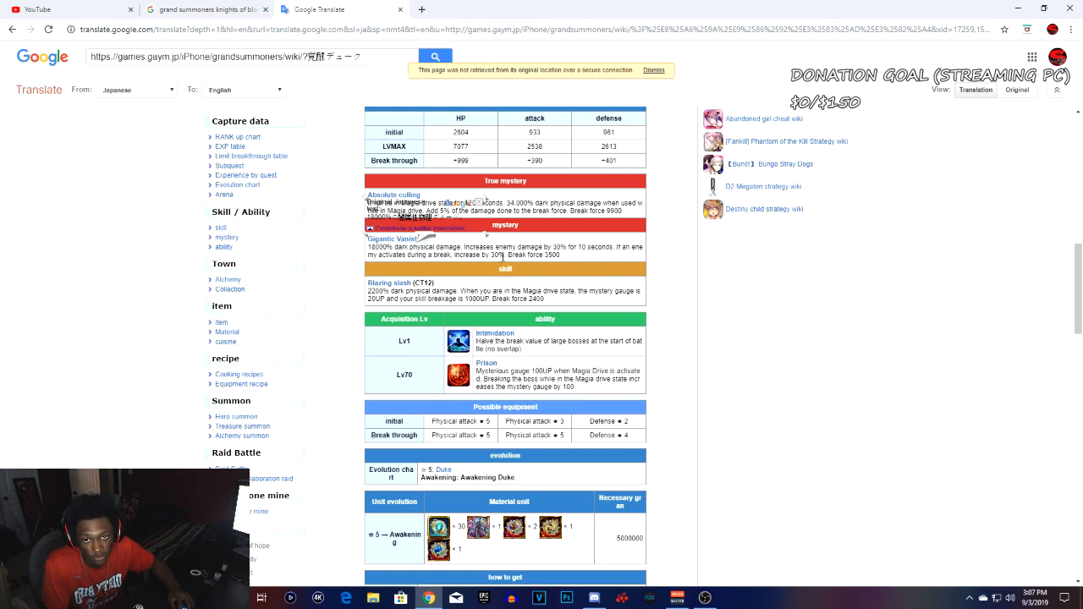
mouse_move(596, 262)
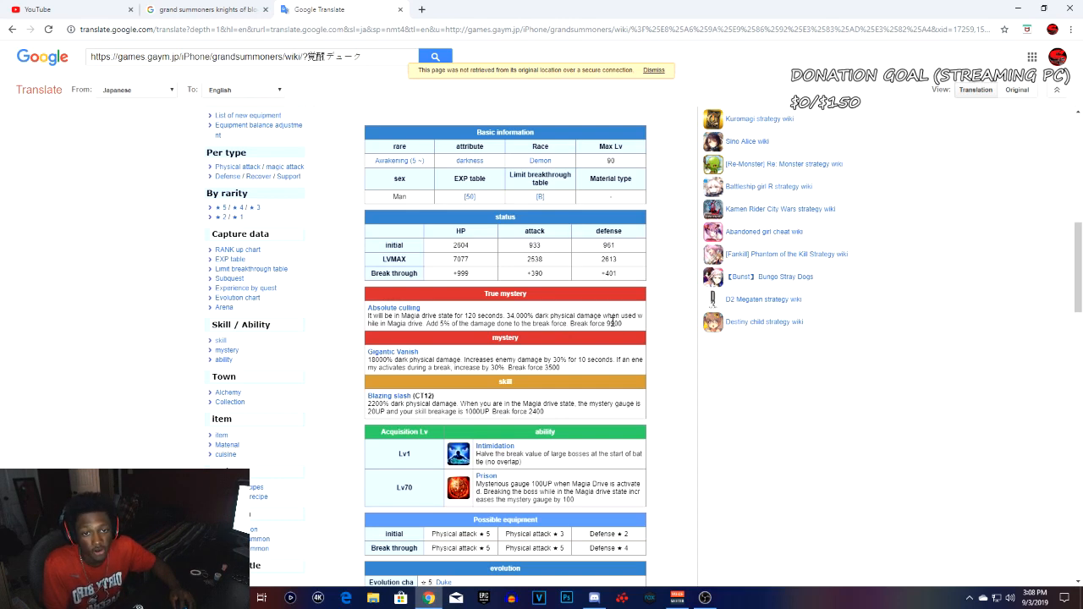
mouse_move(466, 332)
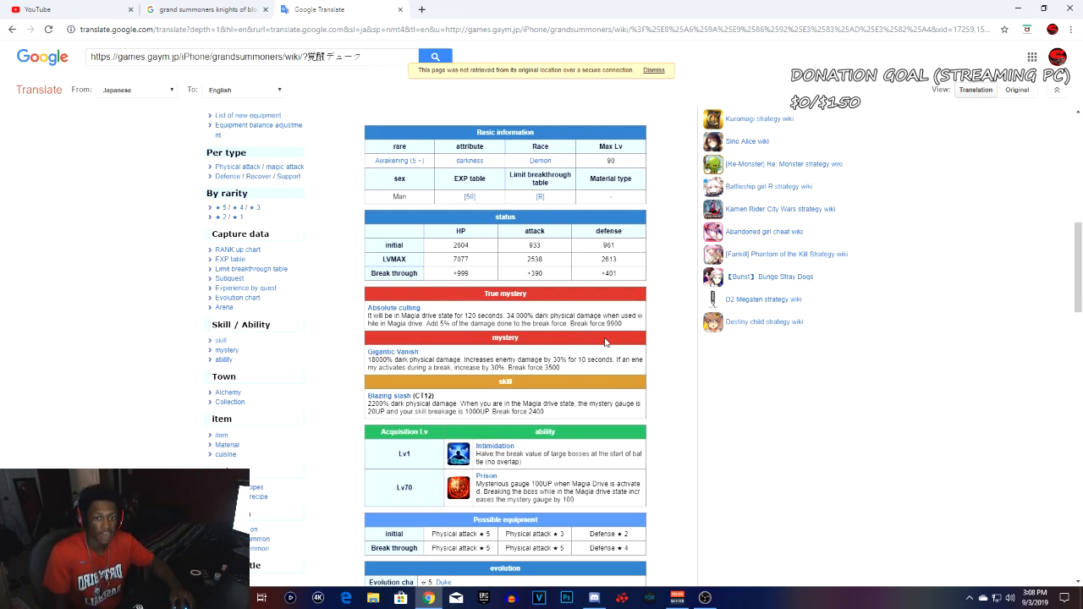
mouse_move(470, 288)
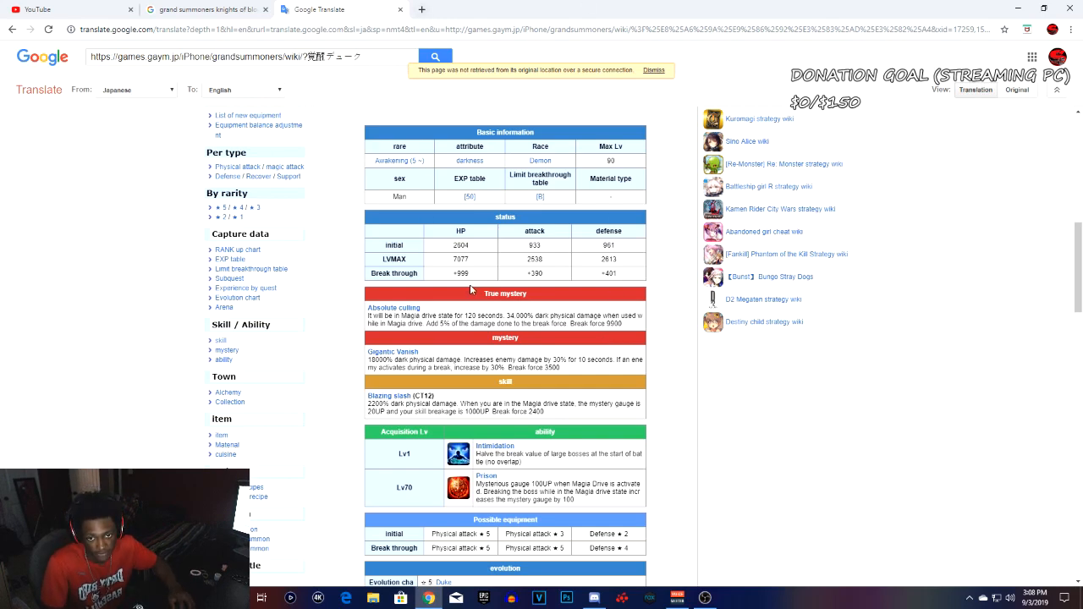
scroll("down", 3)
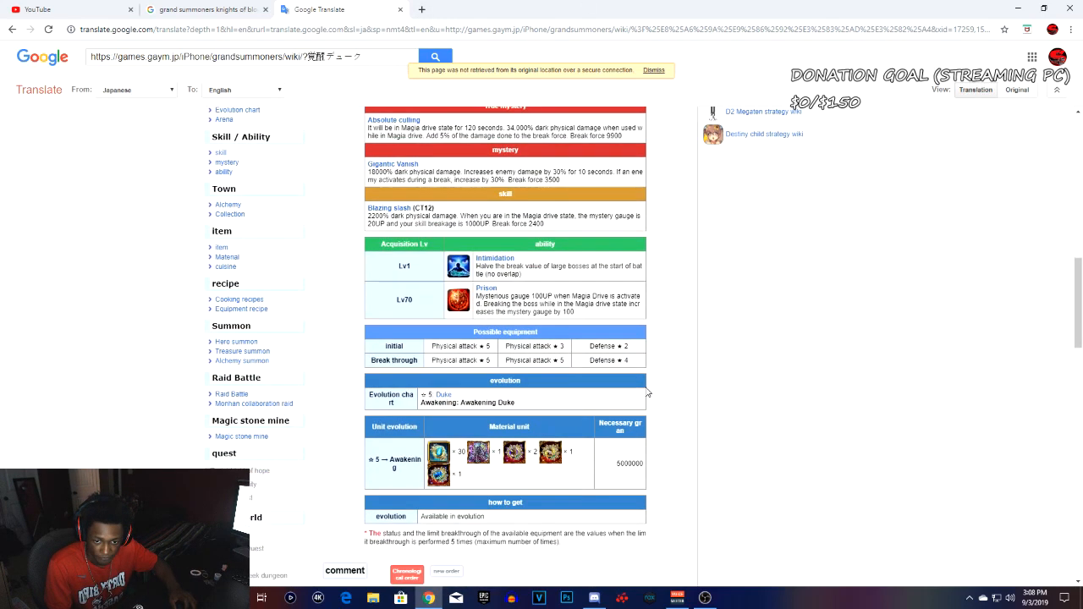
mouse_move(436, 251)
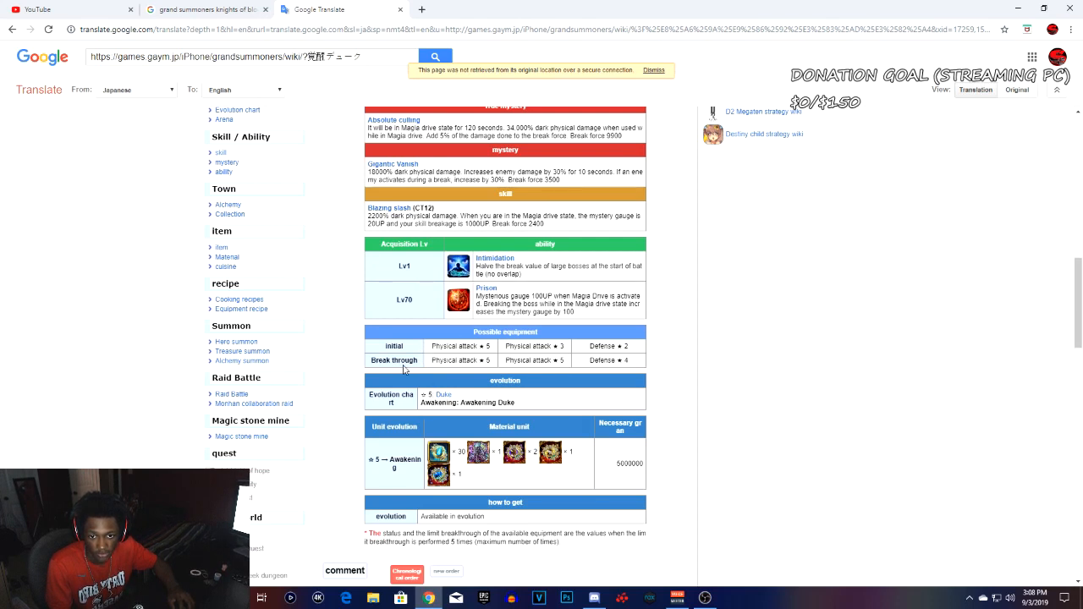
mouse_move(400, 380)
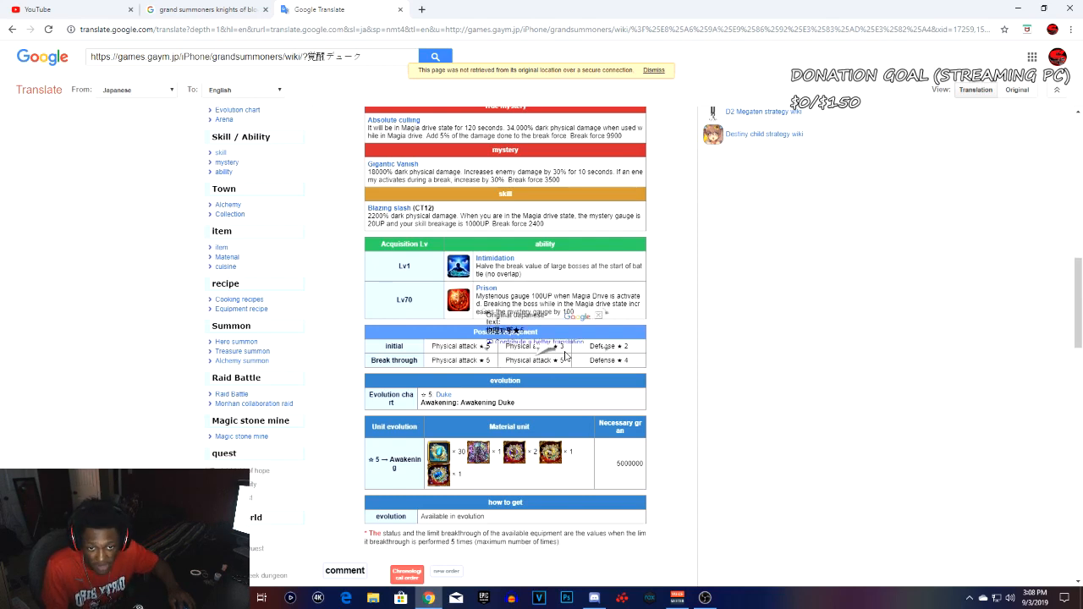
mouse_move(629, 377)
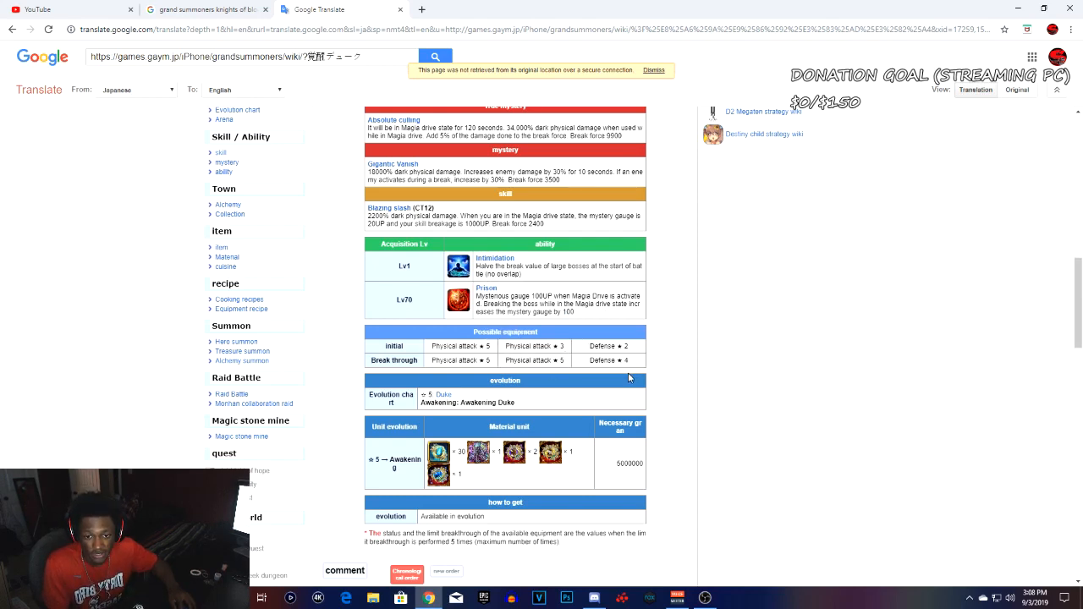
scroll("down", 3)
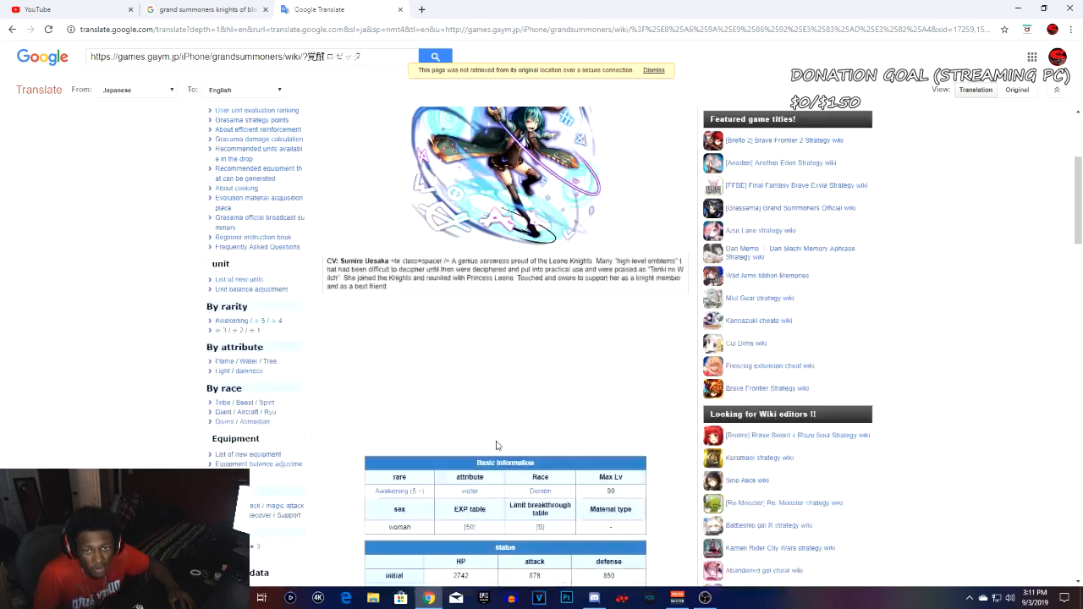
scroll("down", 3)
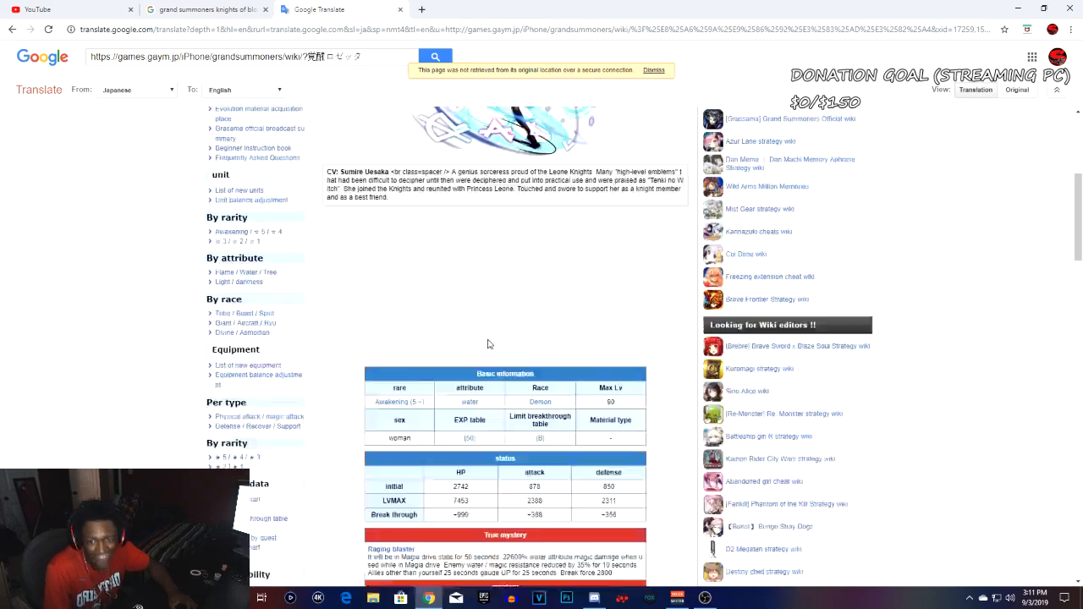
scroll("down", 3)
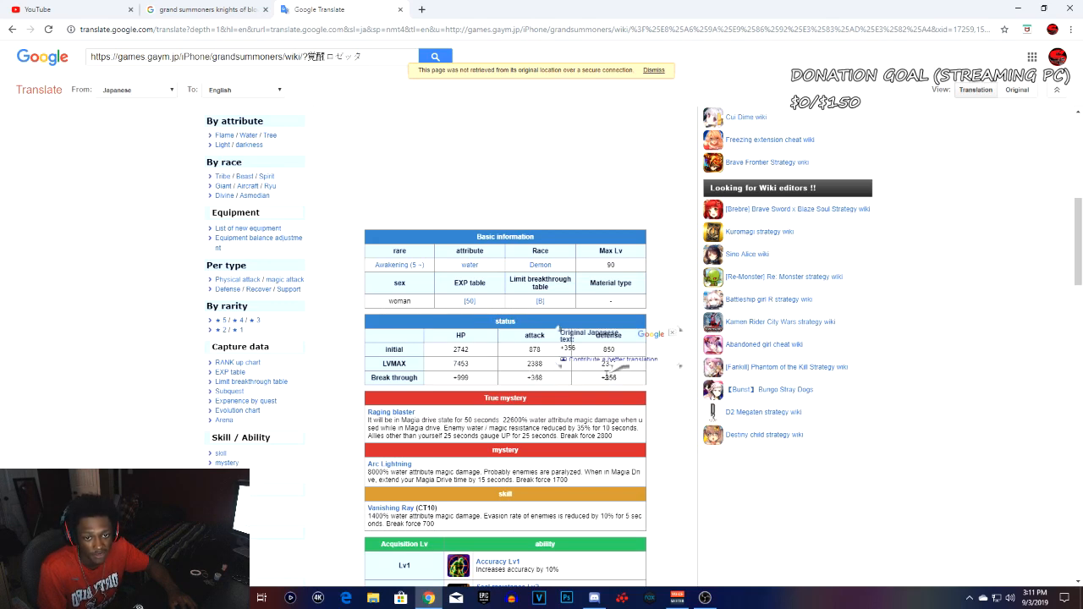
scroll("down", 3)
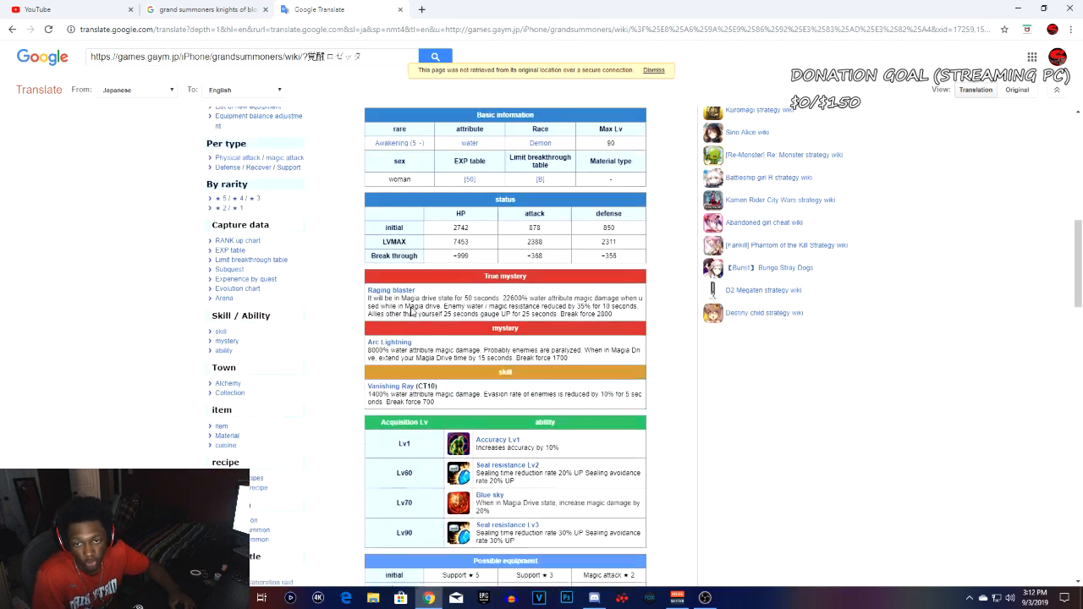
scroll("down", 3)
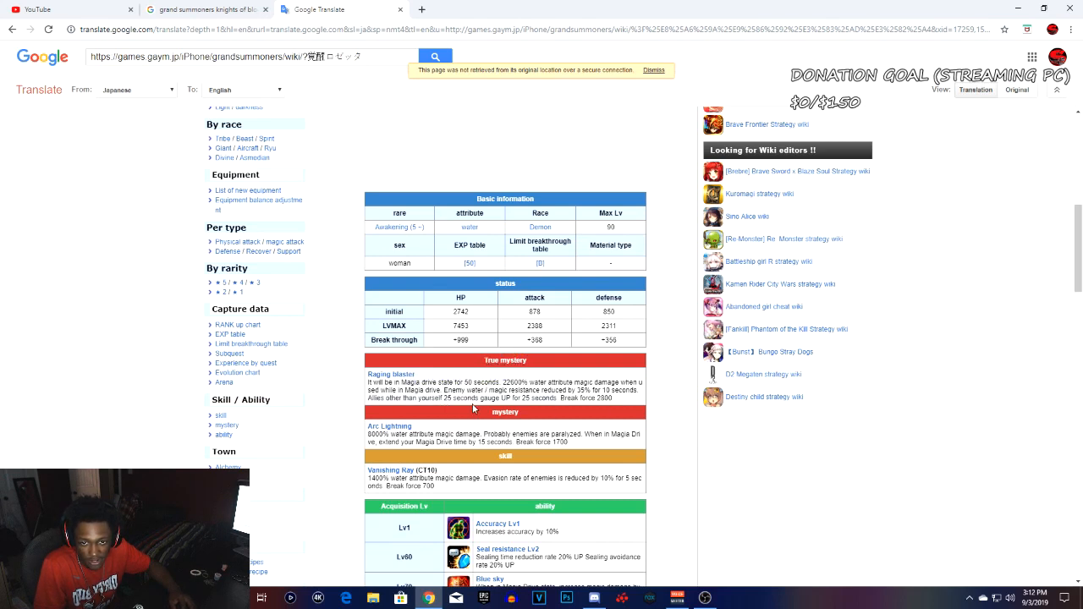
mouse_move(584, 406)
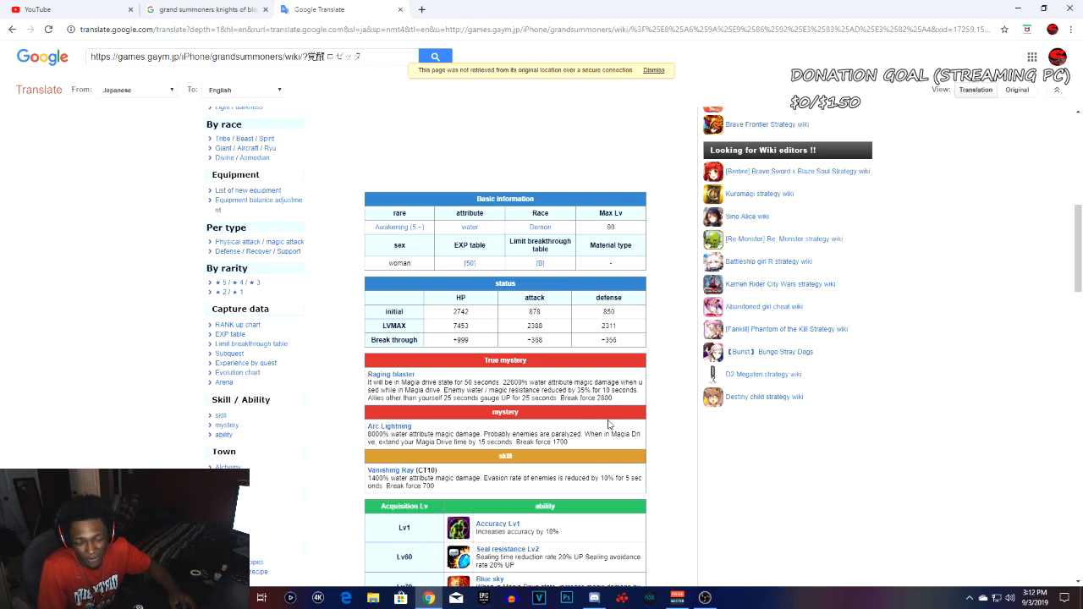
scroll("down", 3)
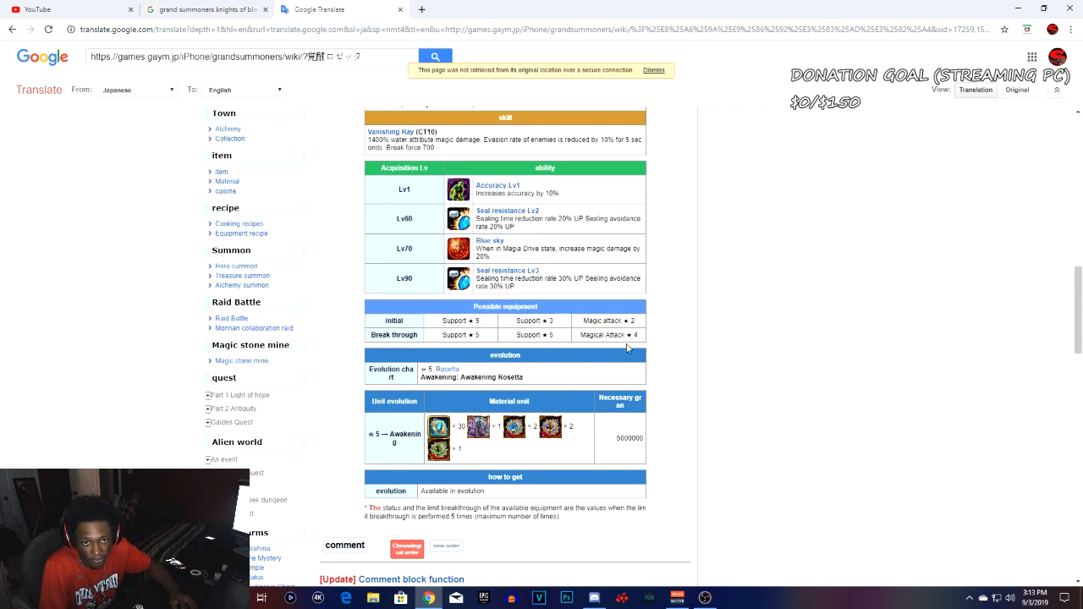
mouse_move(532, 392)
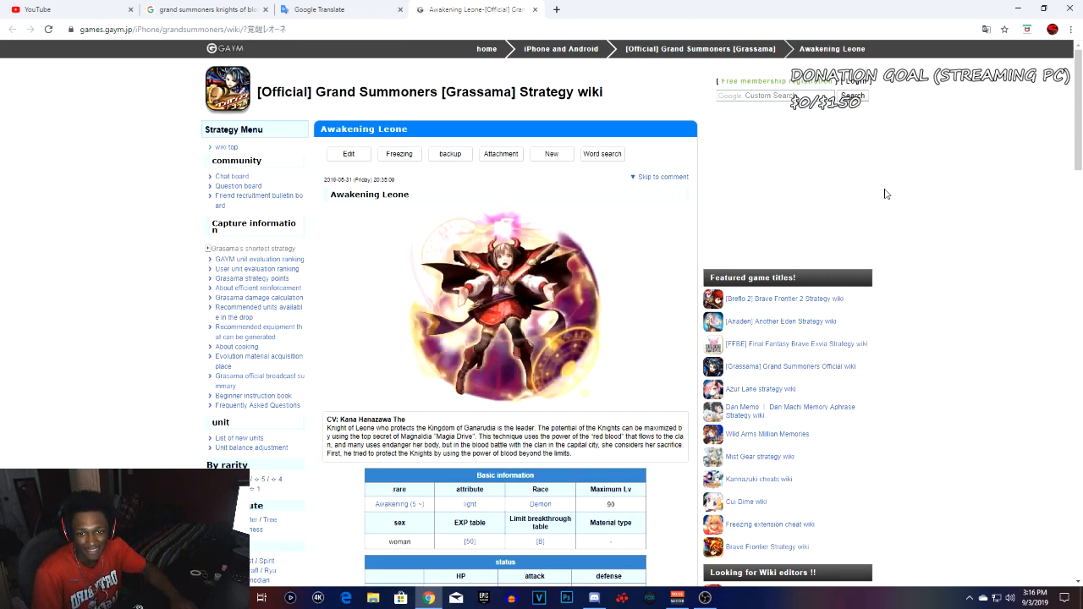
scroll("down", 3)
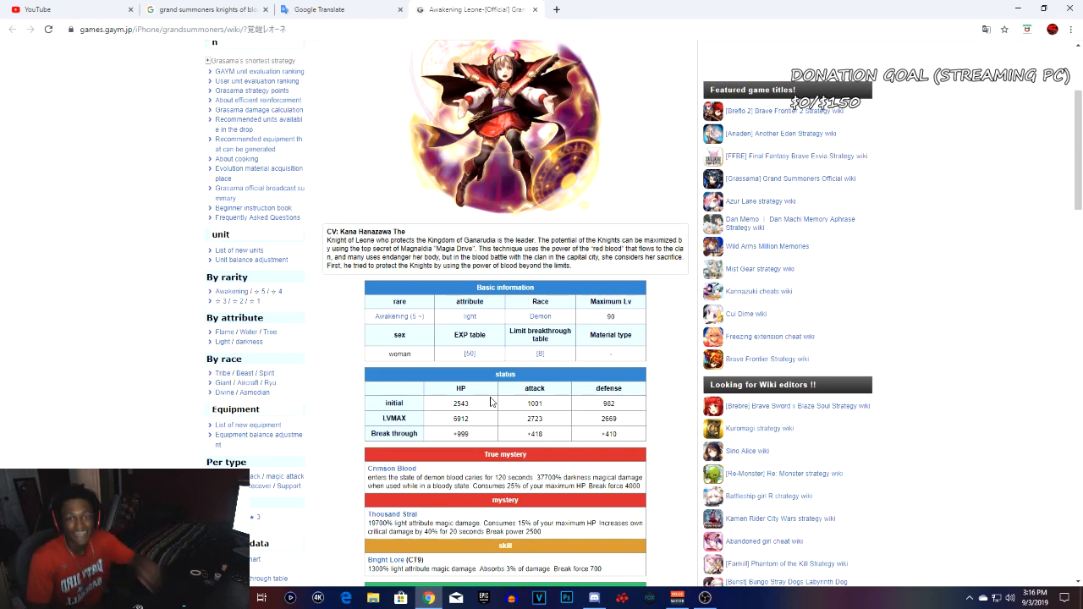
mouse_move(508, 383)
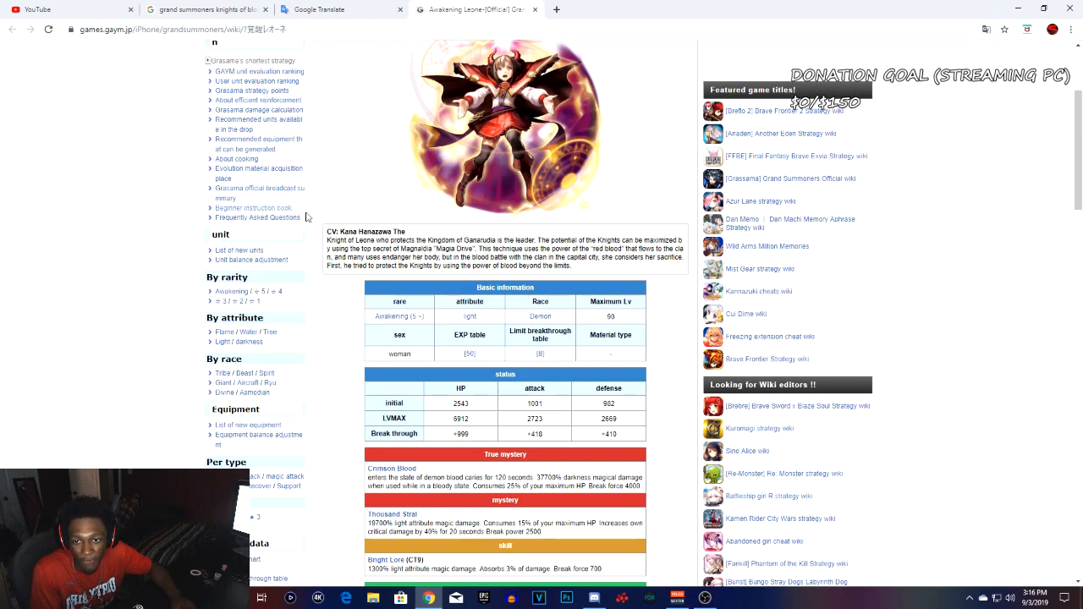
mouse_move(500, 446)
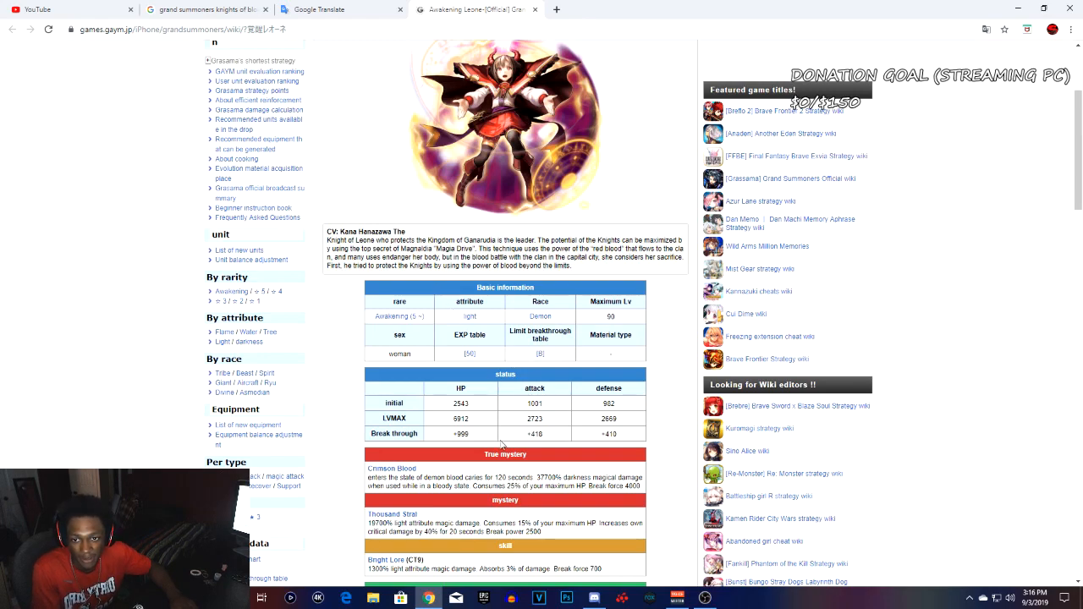
scroll("down", 3)
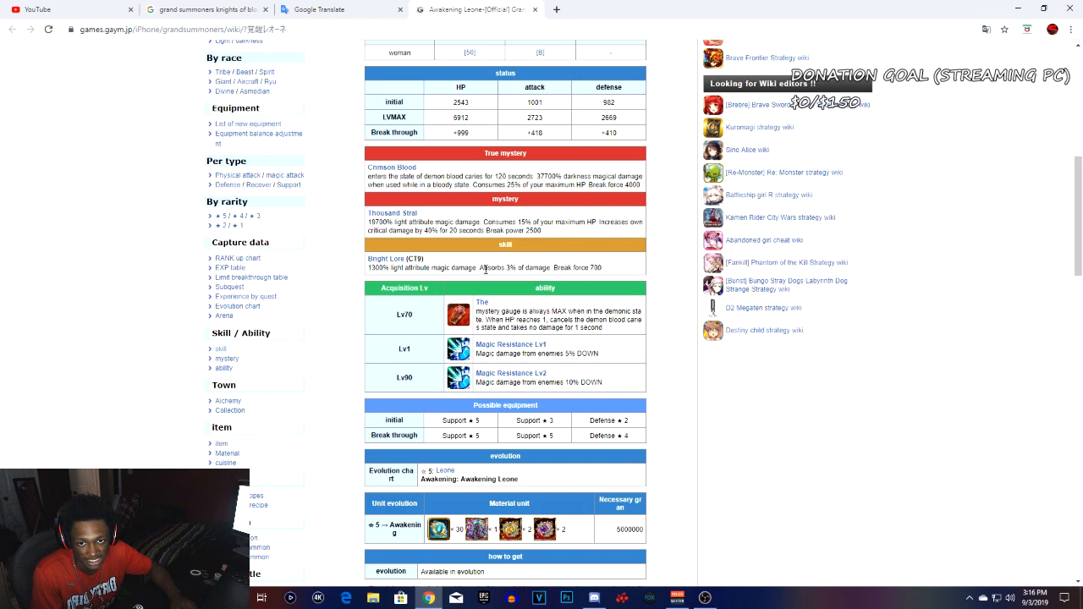
mouse_move(465, 251)
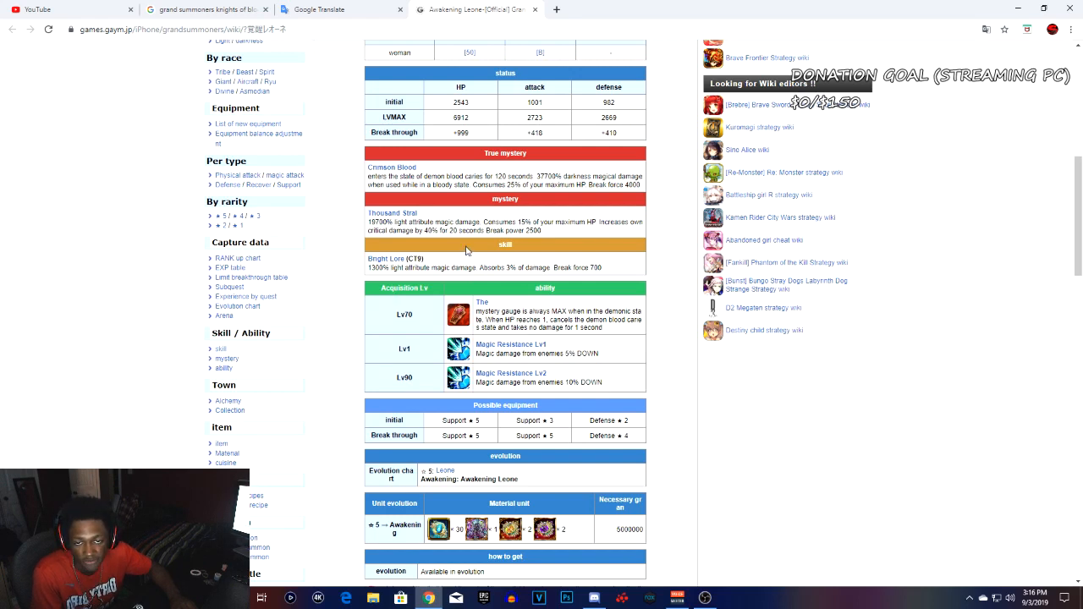
mouse_move(386, 219)
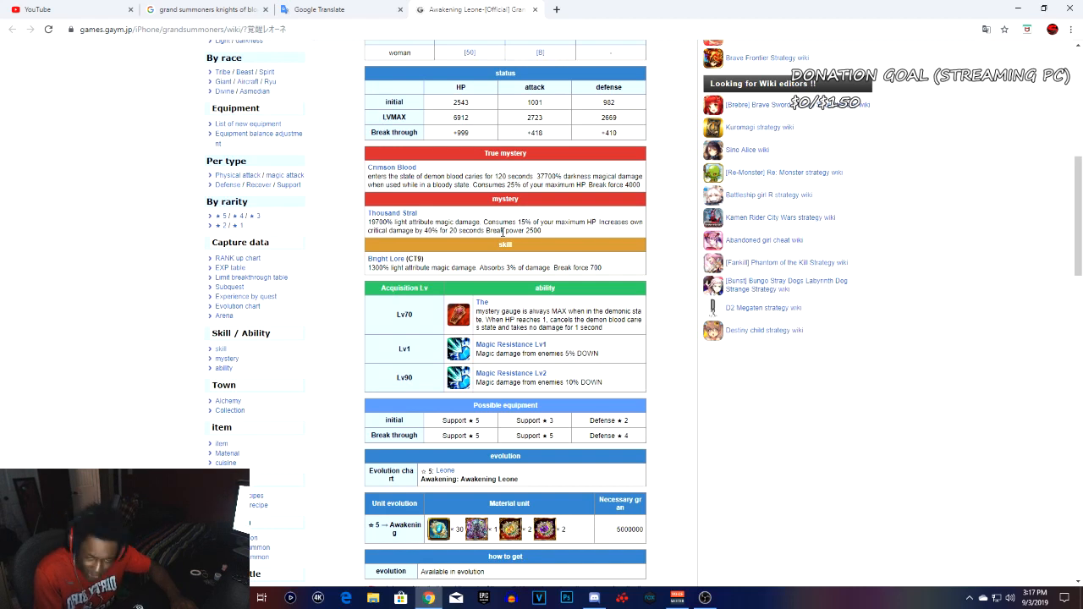
mouse_move(488, 243)
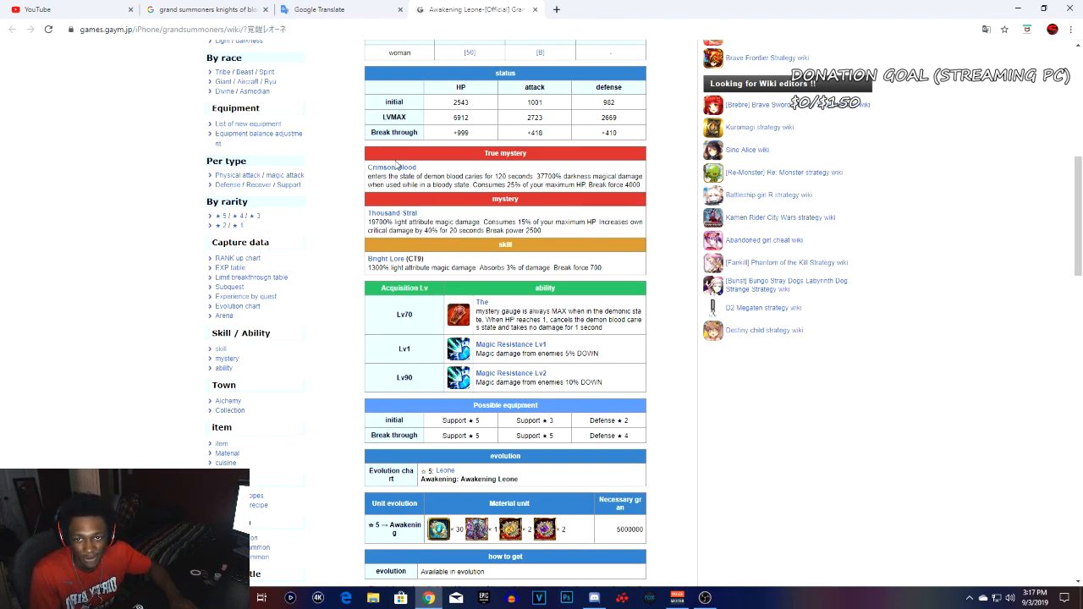
mouse_move(393, 173)
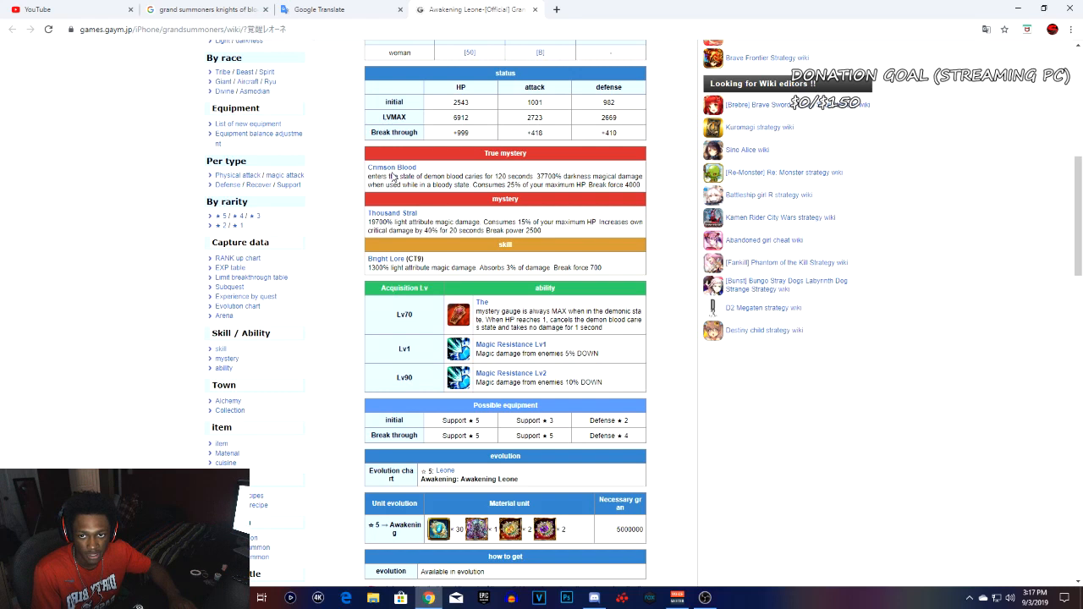
mouse_move(525, 223)
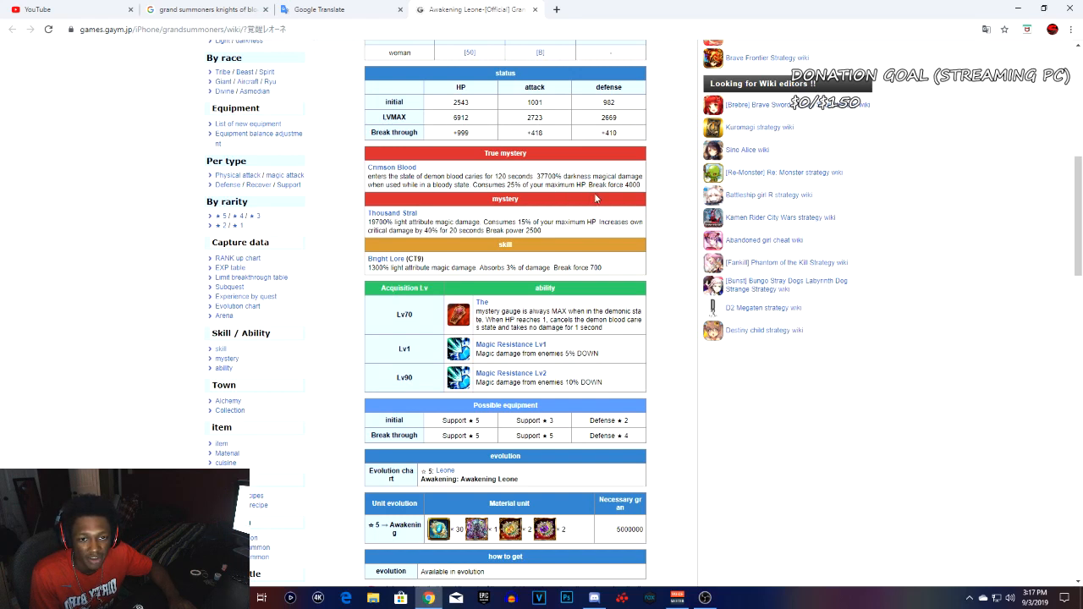
scroll("down", 3)
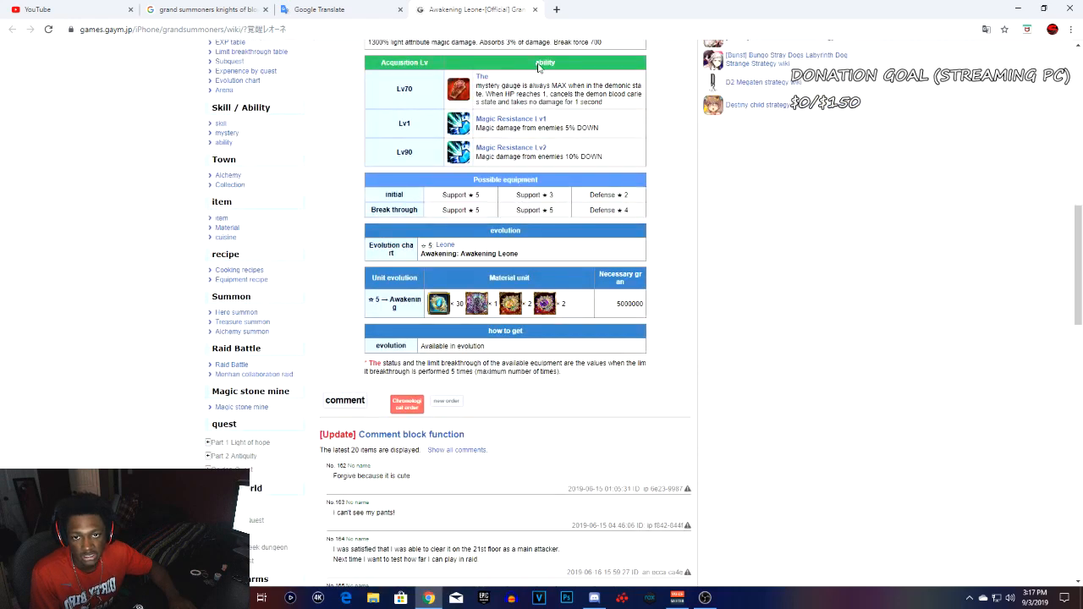